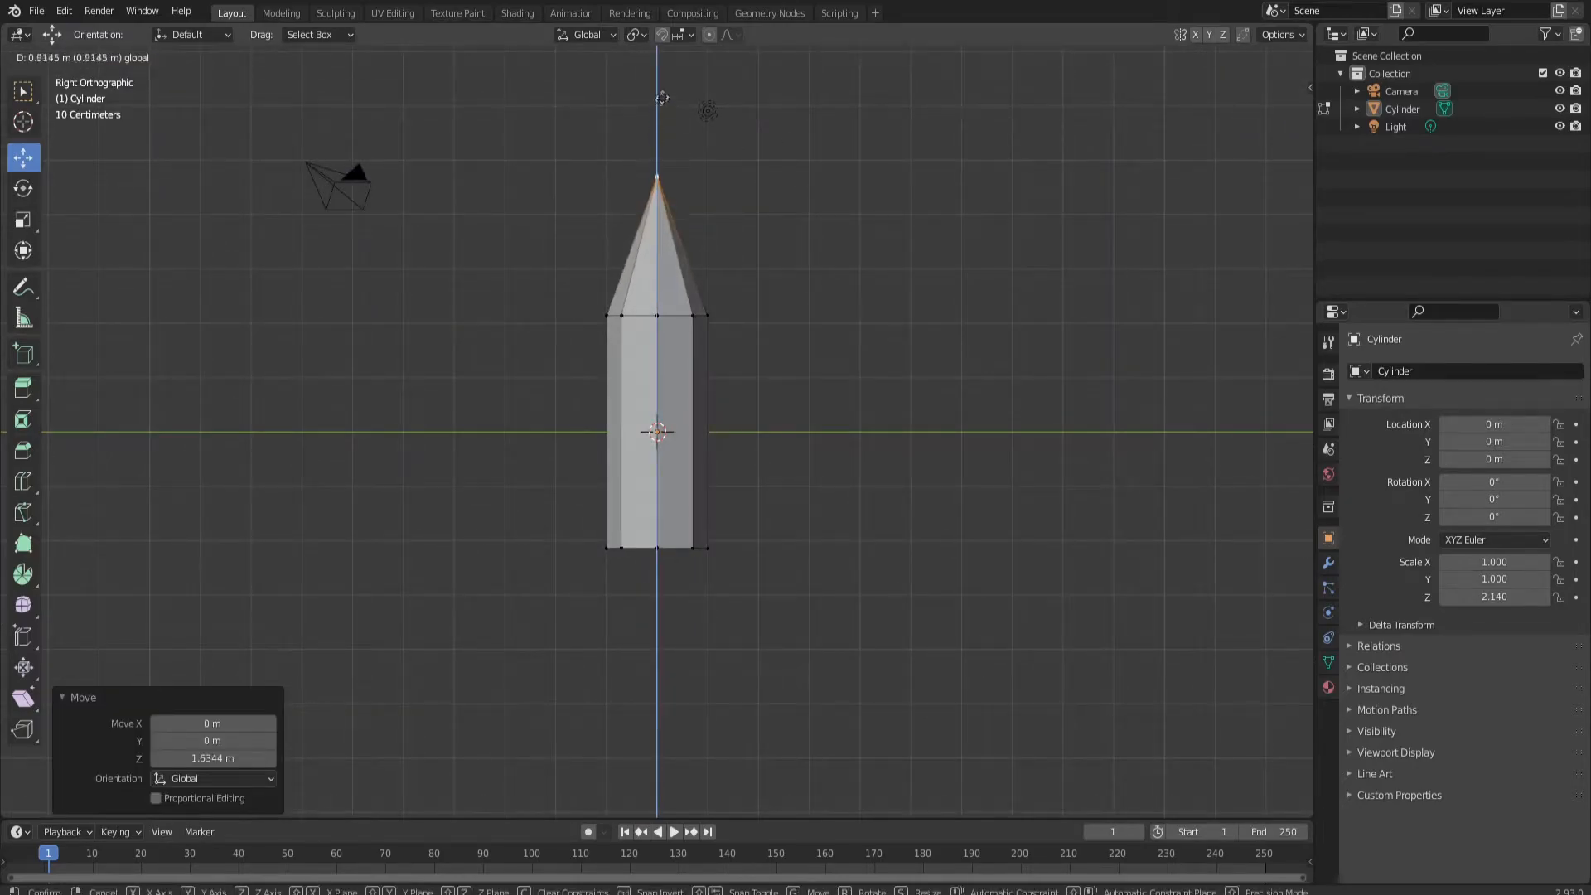
- Enter Edit Mode on the cylinder to begin shaping the crystal
key(Tab)
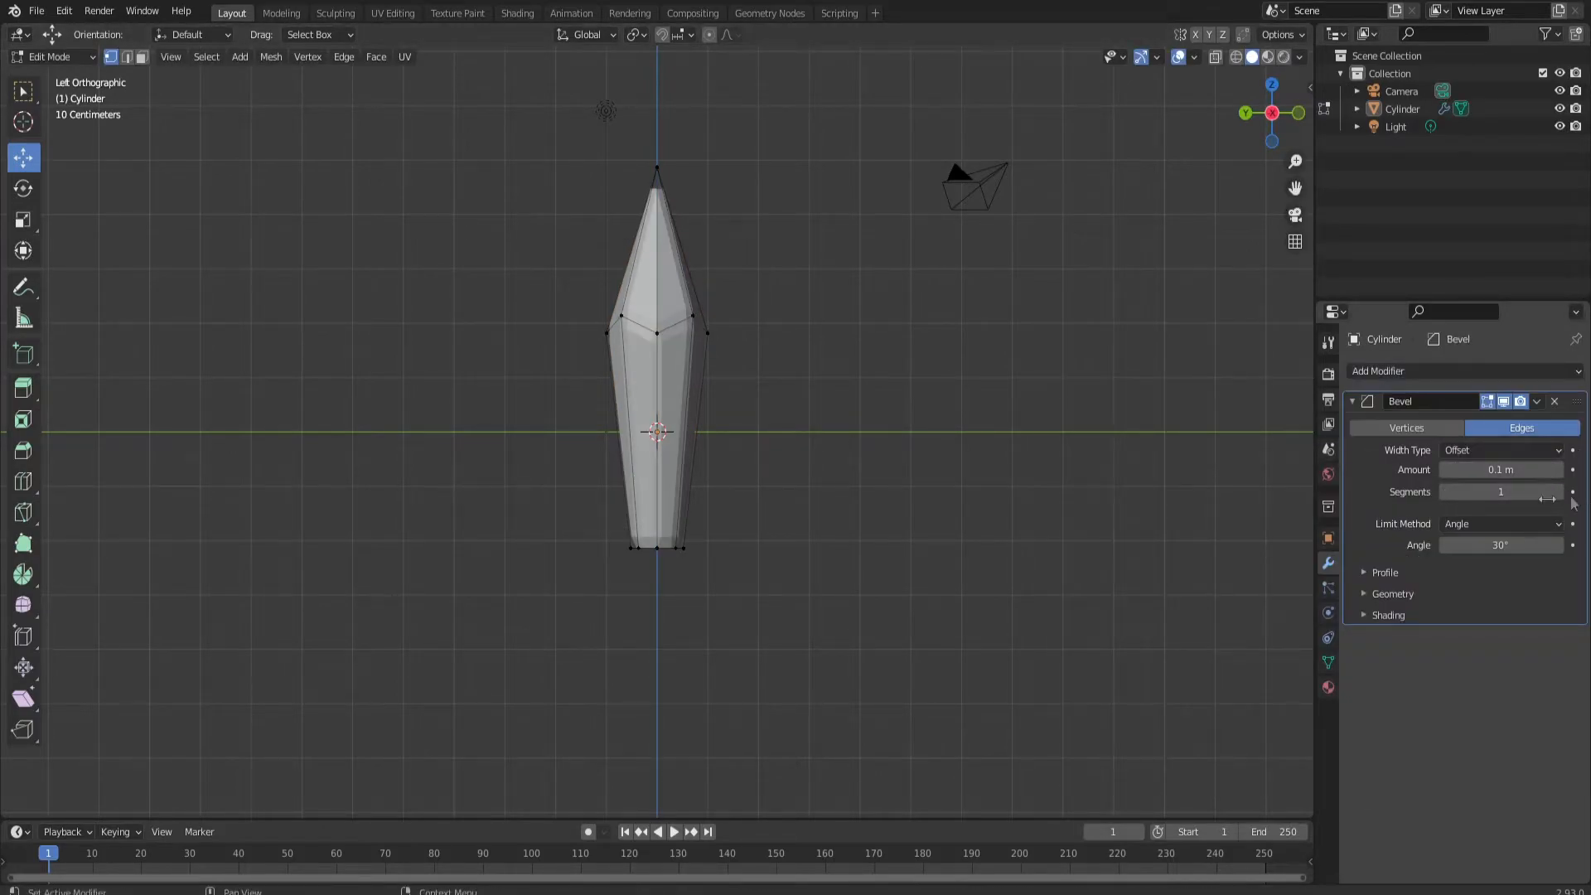
mouse_move(1500, 491)
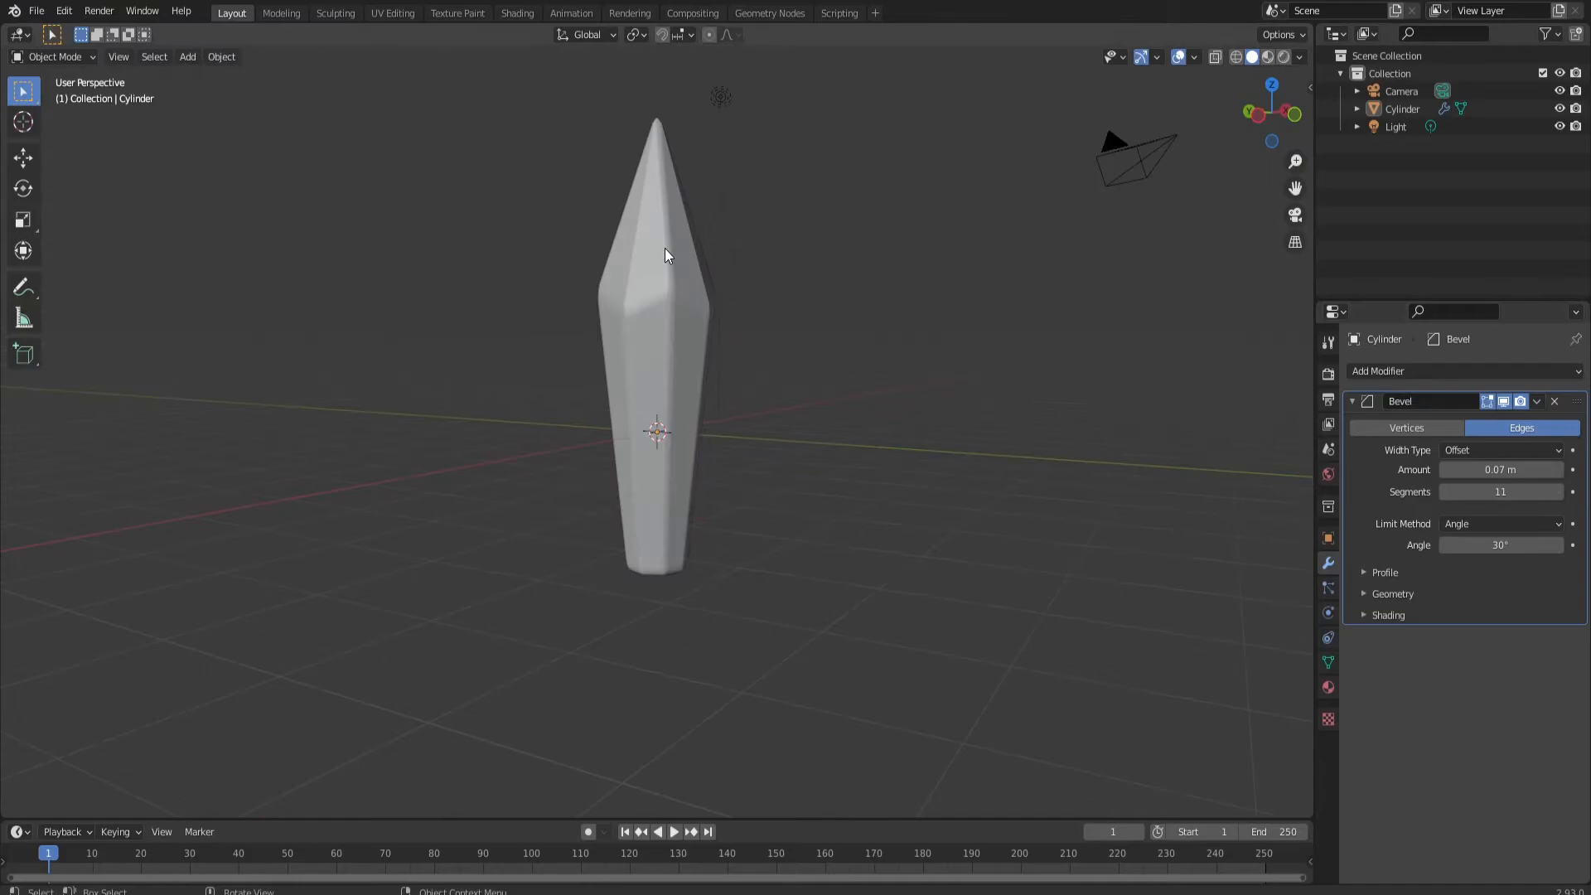
- Create a new material with a bright green base colour for the crystal
click(1328, 688)
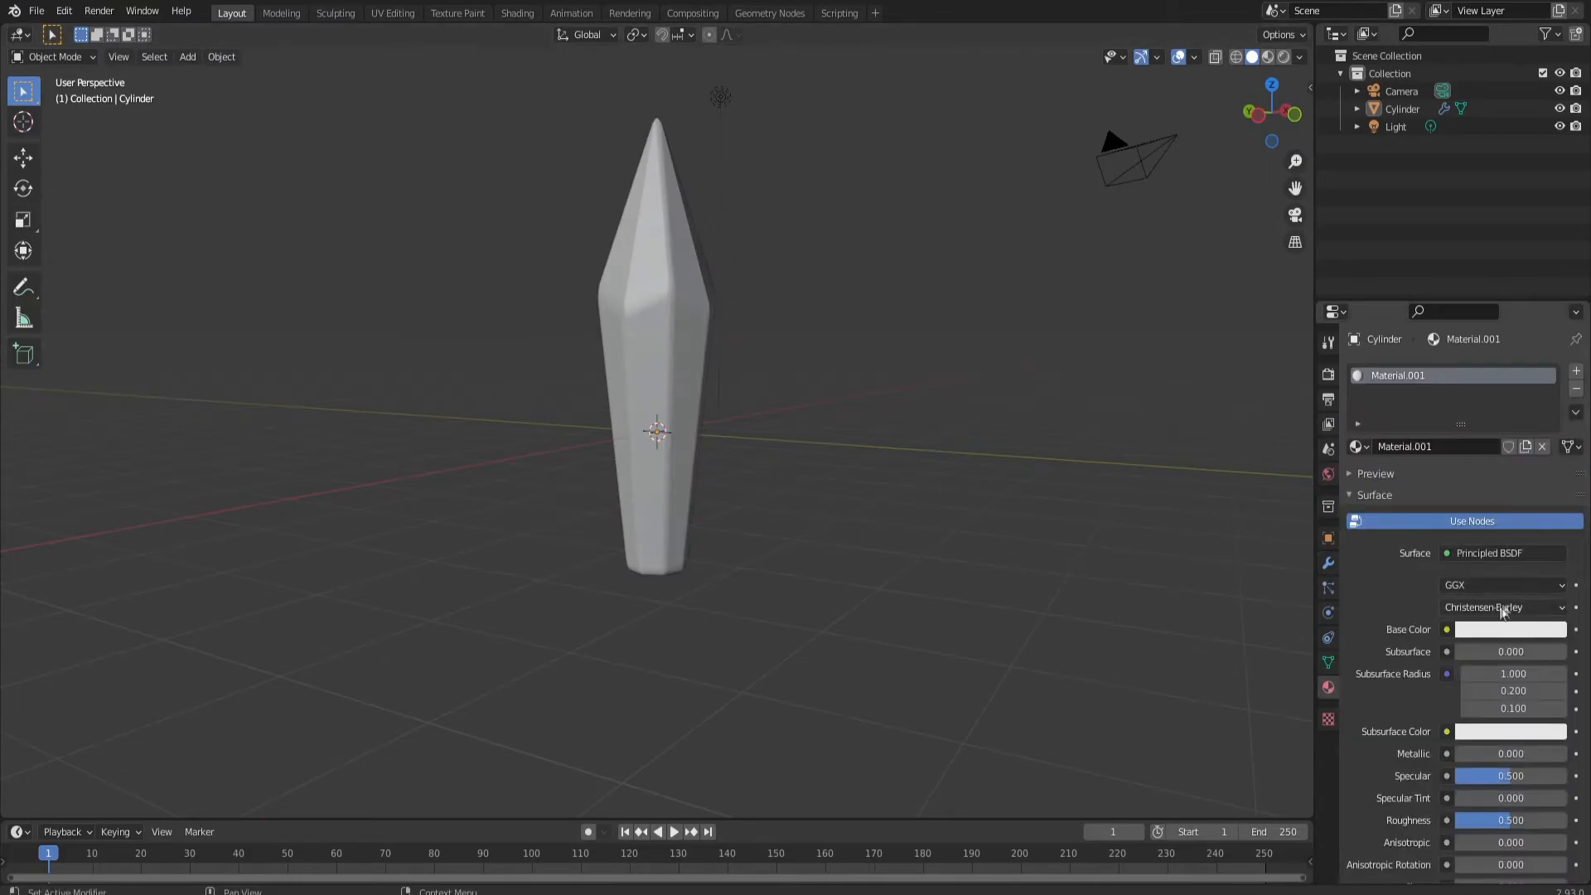
click(1510, 629)
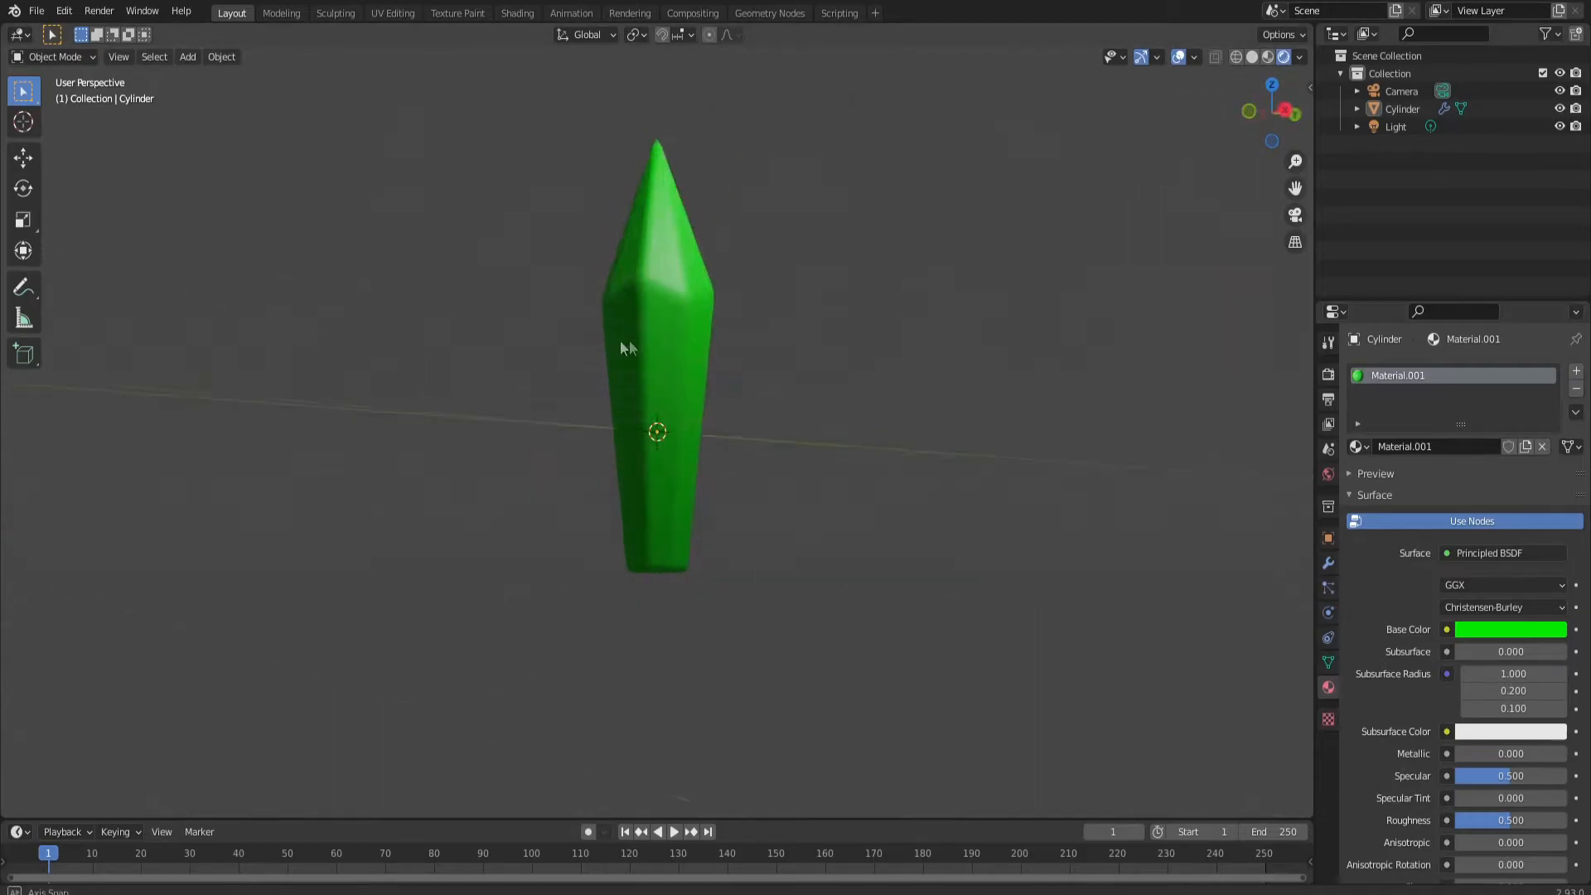
drag(629, 348, 1144, 512)
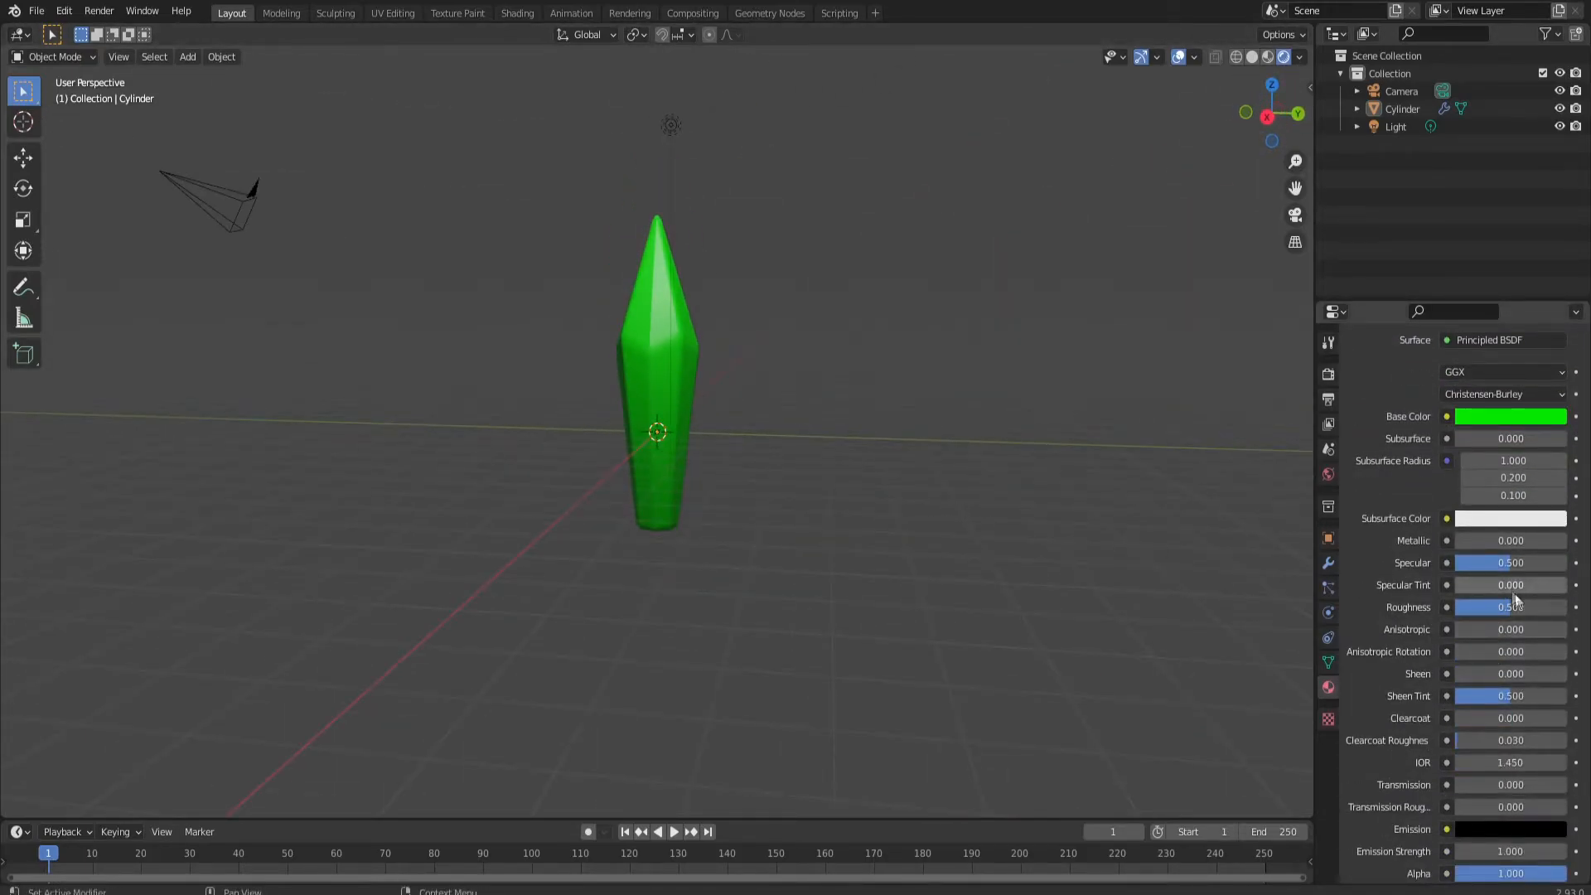
- Set the material roughness to 0.1 and the IOR to 2
drag(1512, 607, 1461, 607)
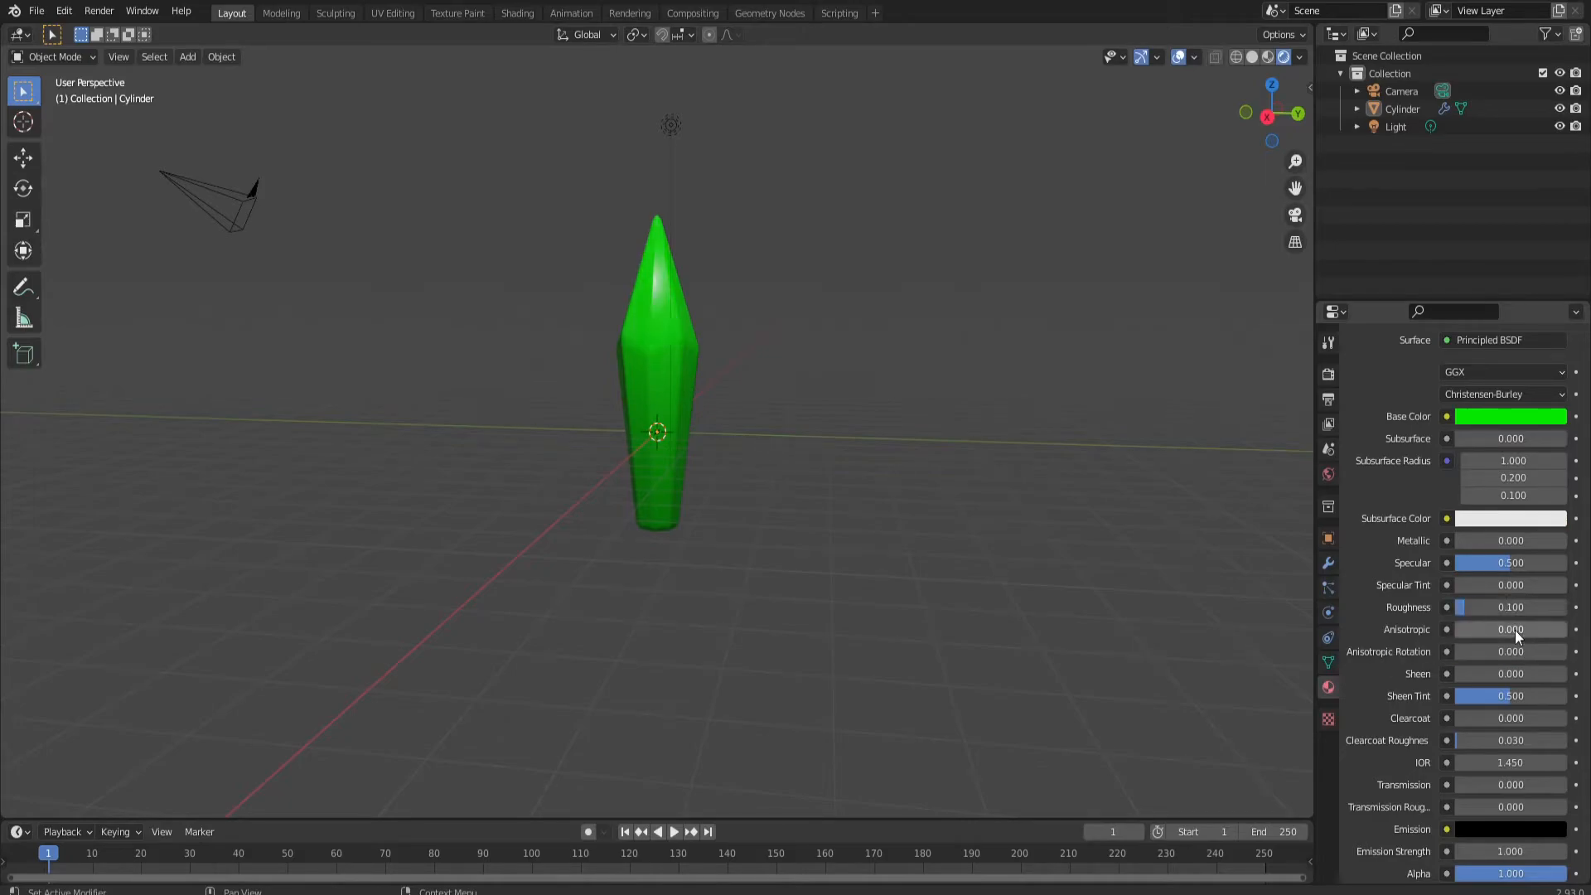
scroll(down, 3)
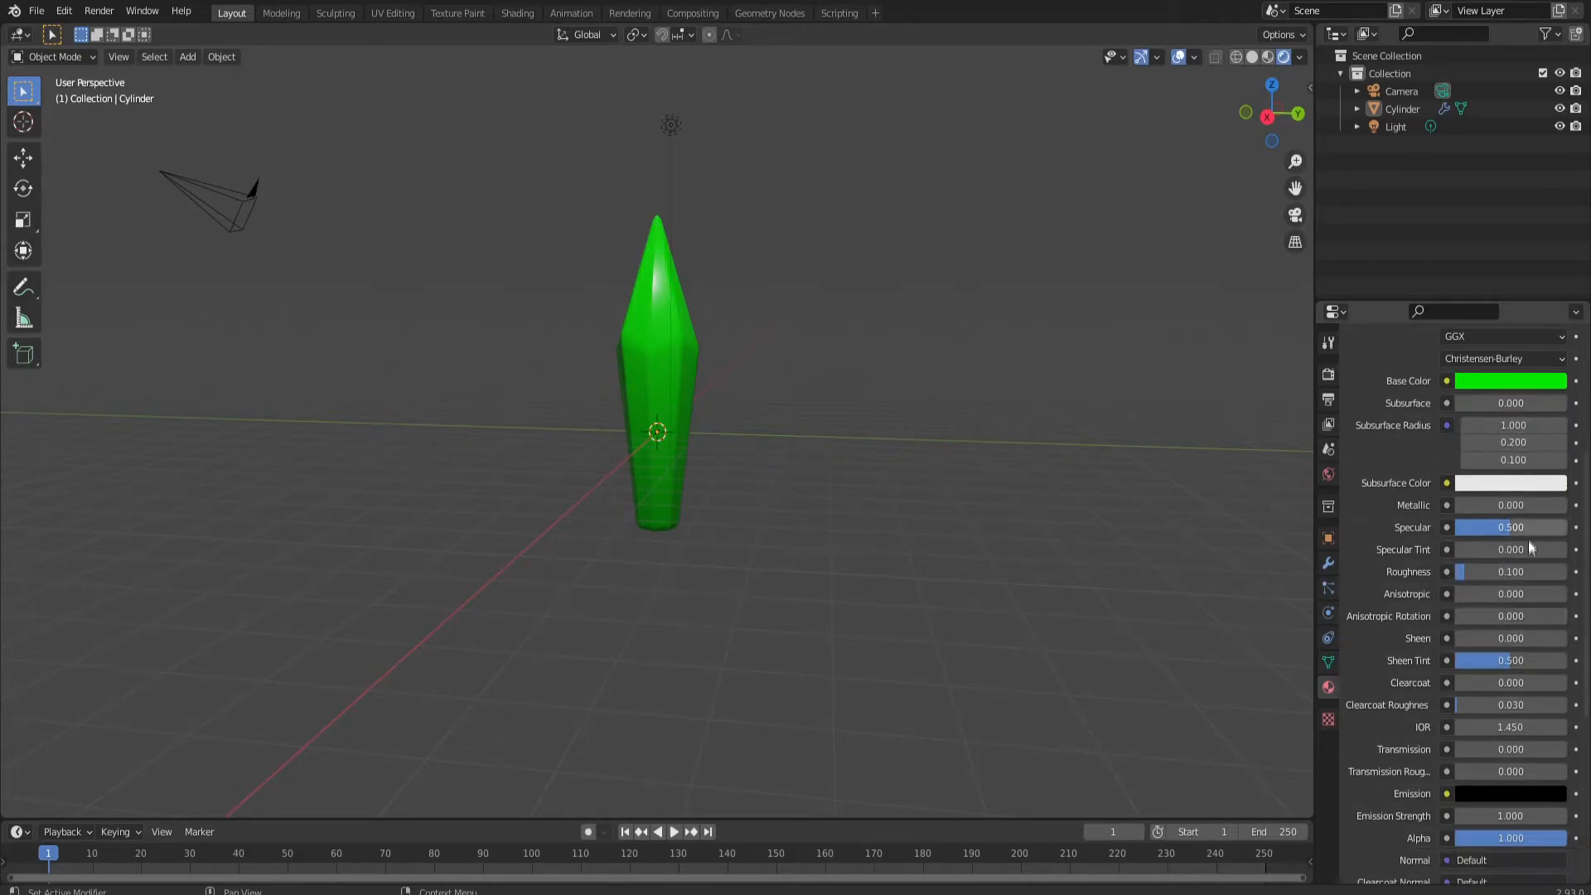
double_click(1503, 727)
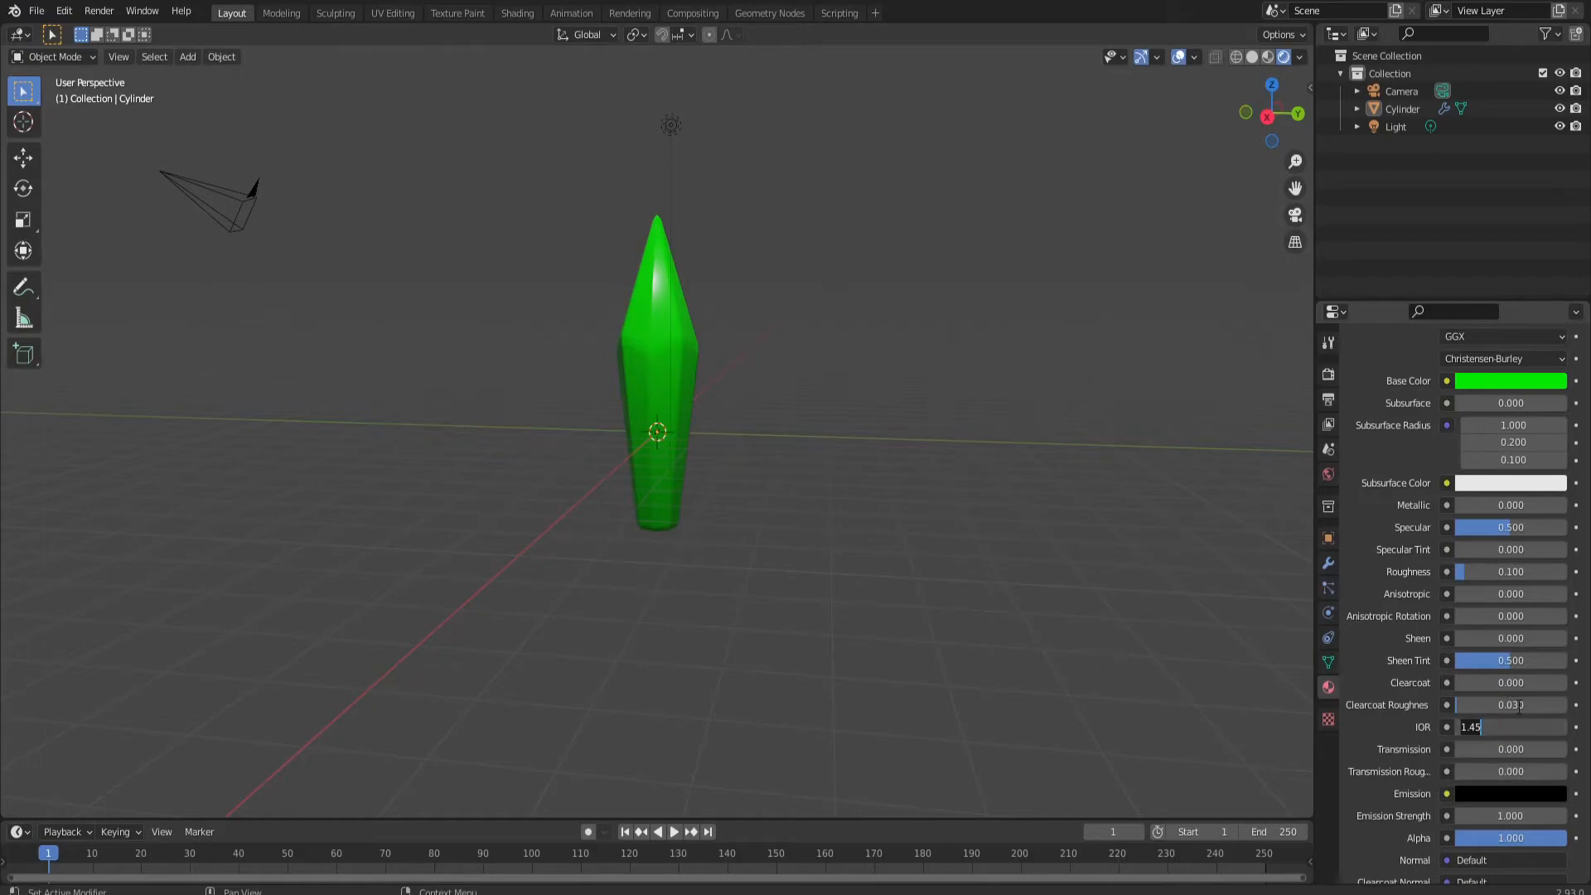
text(2)
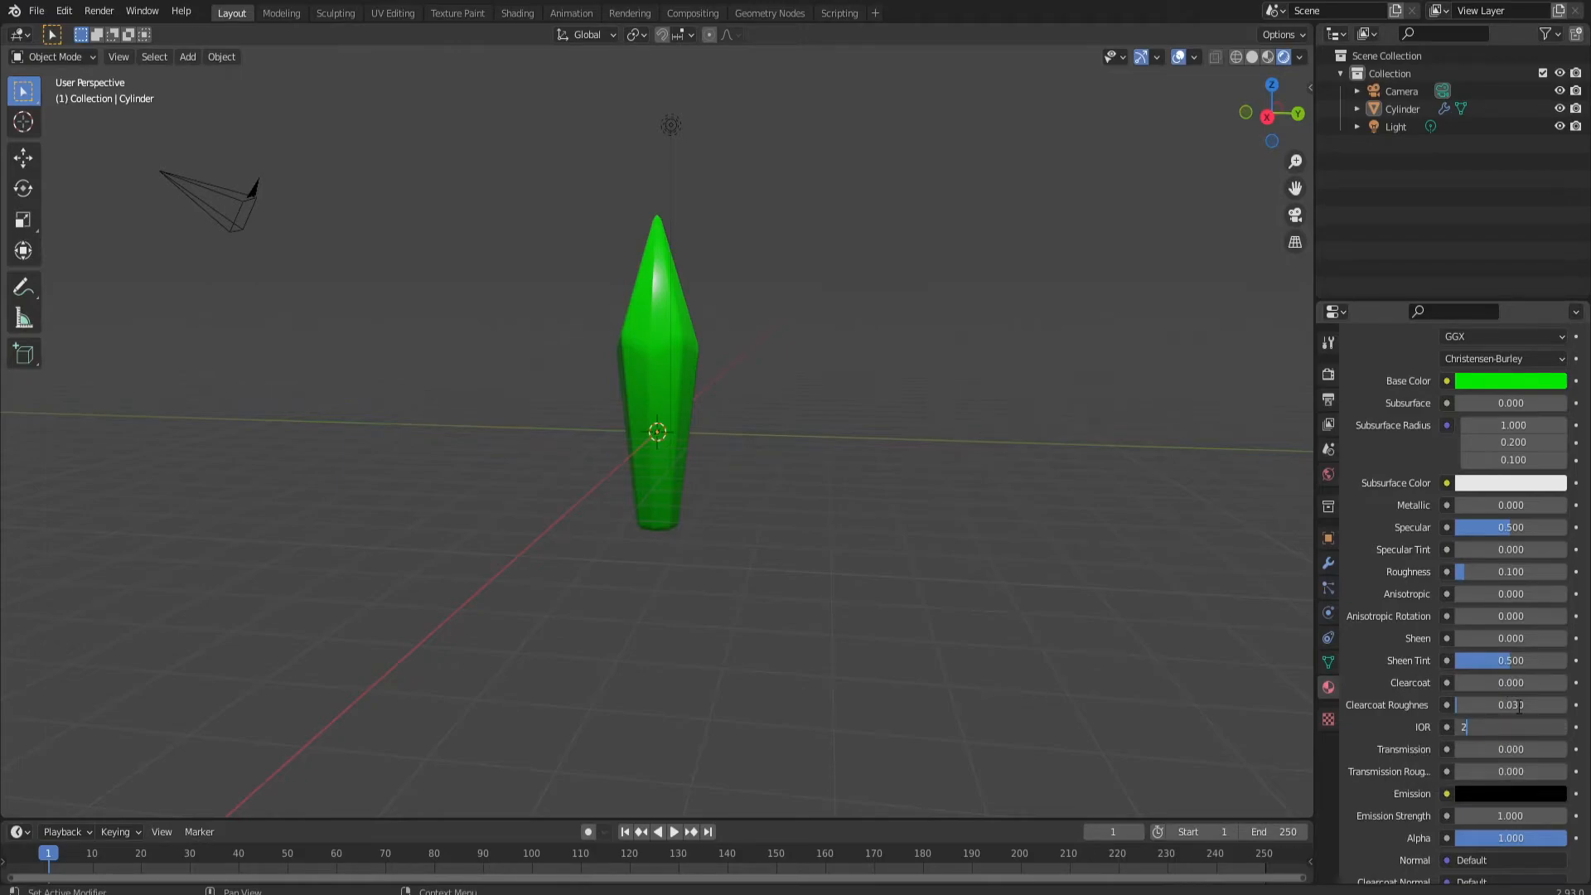
key(Return)
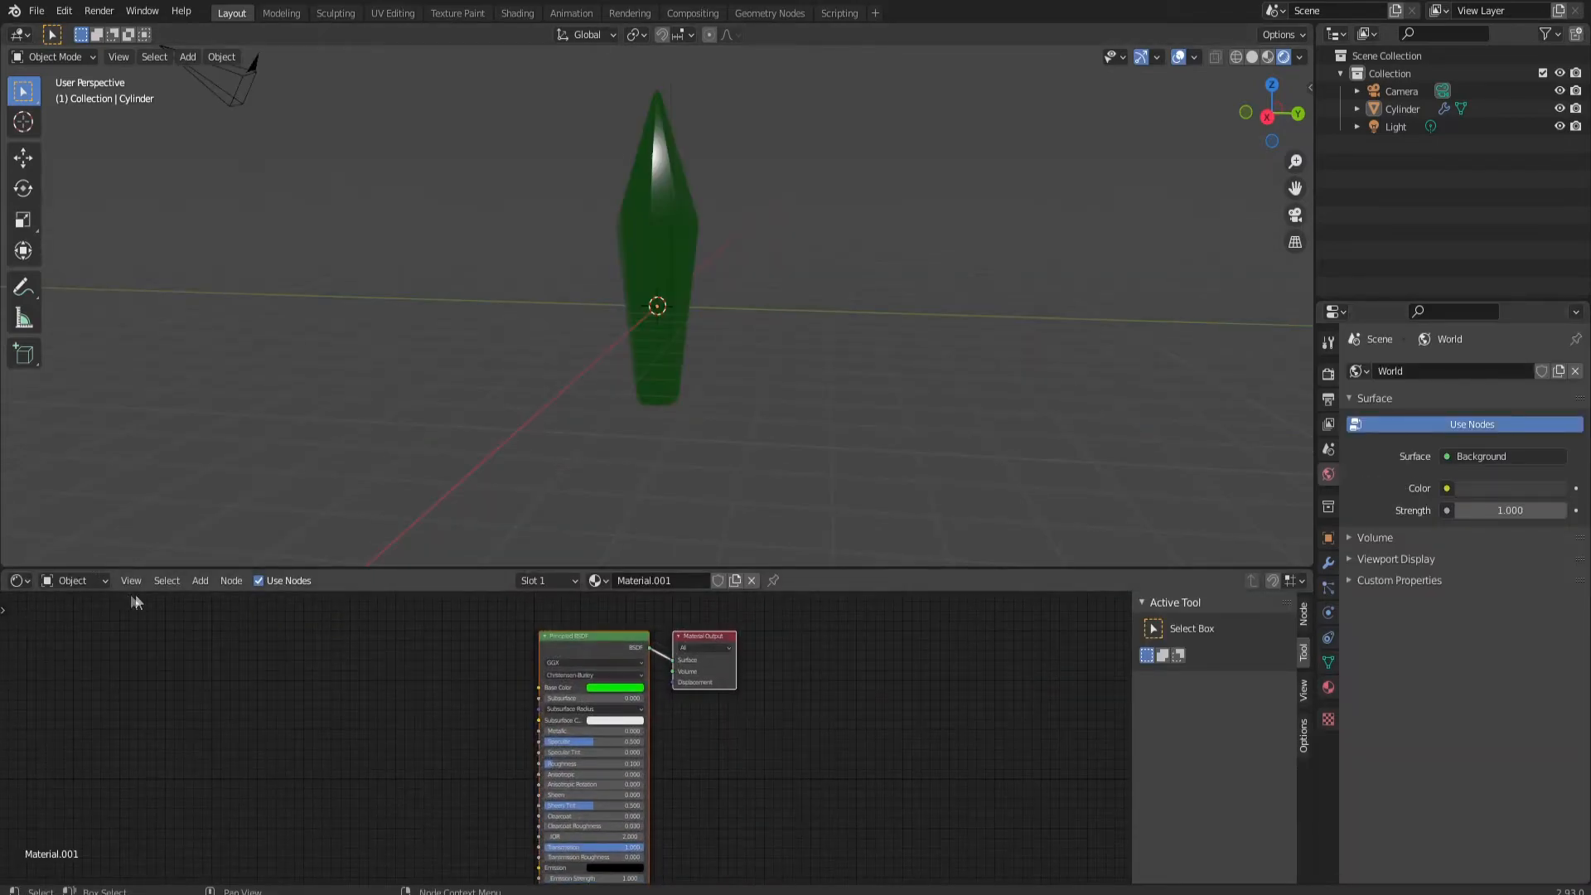
- Switch the Shader Editor's shader type from Object to World
click(72, 580)
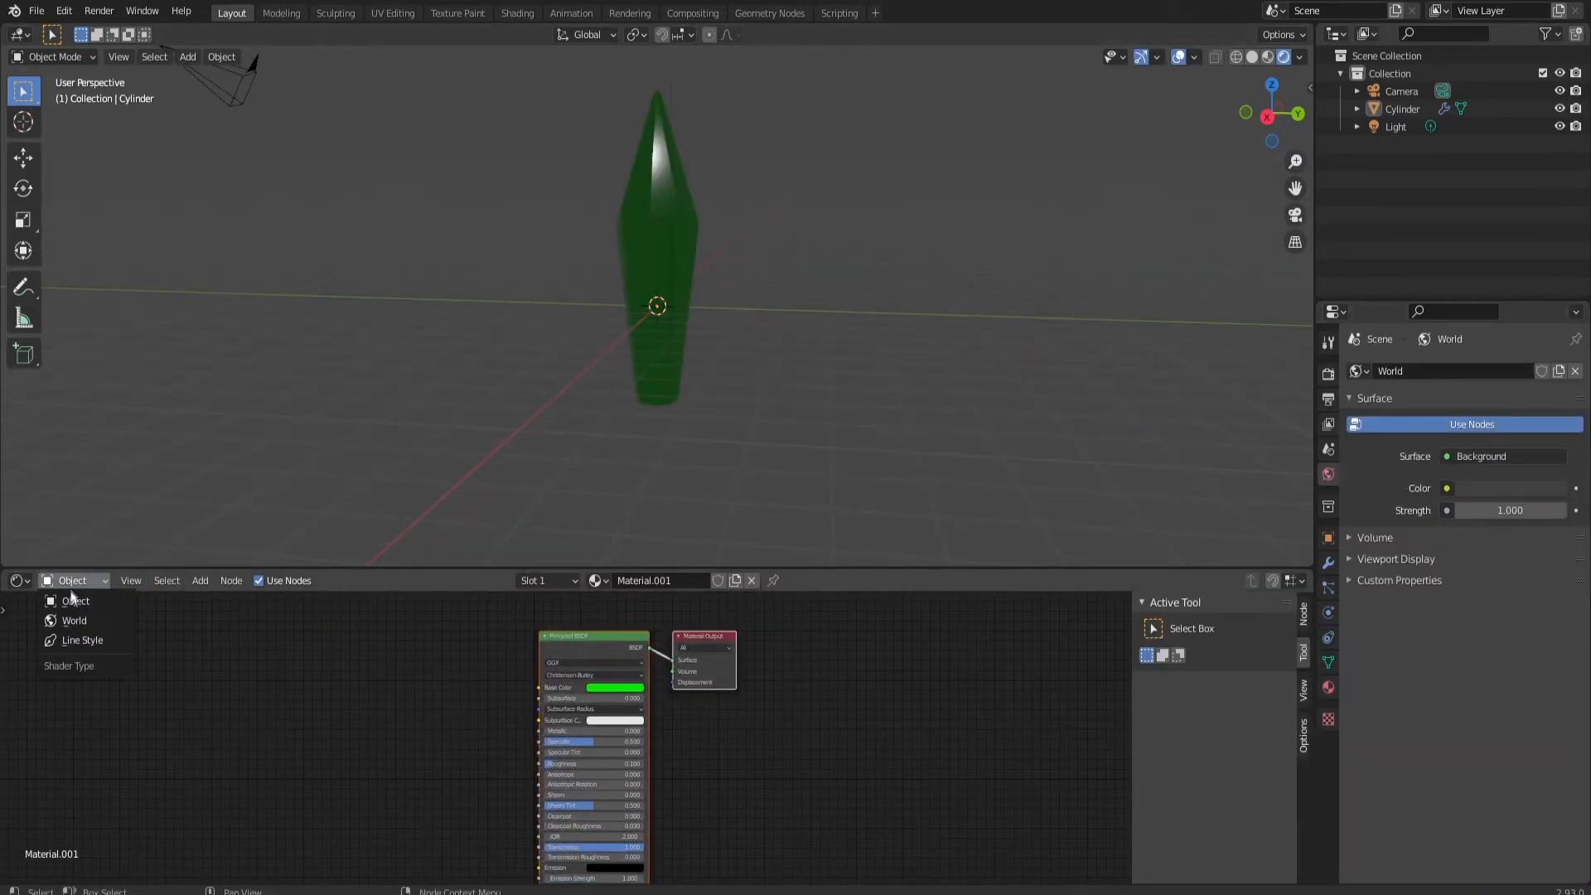
click(73, 620)
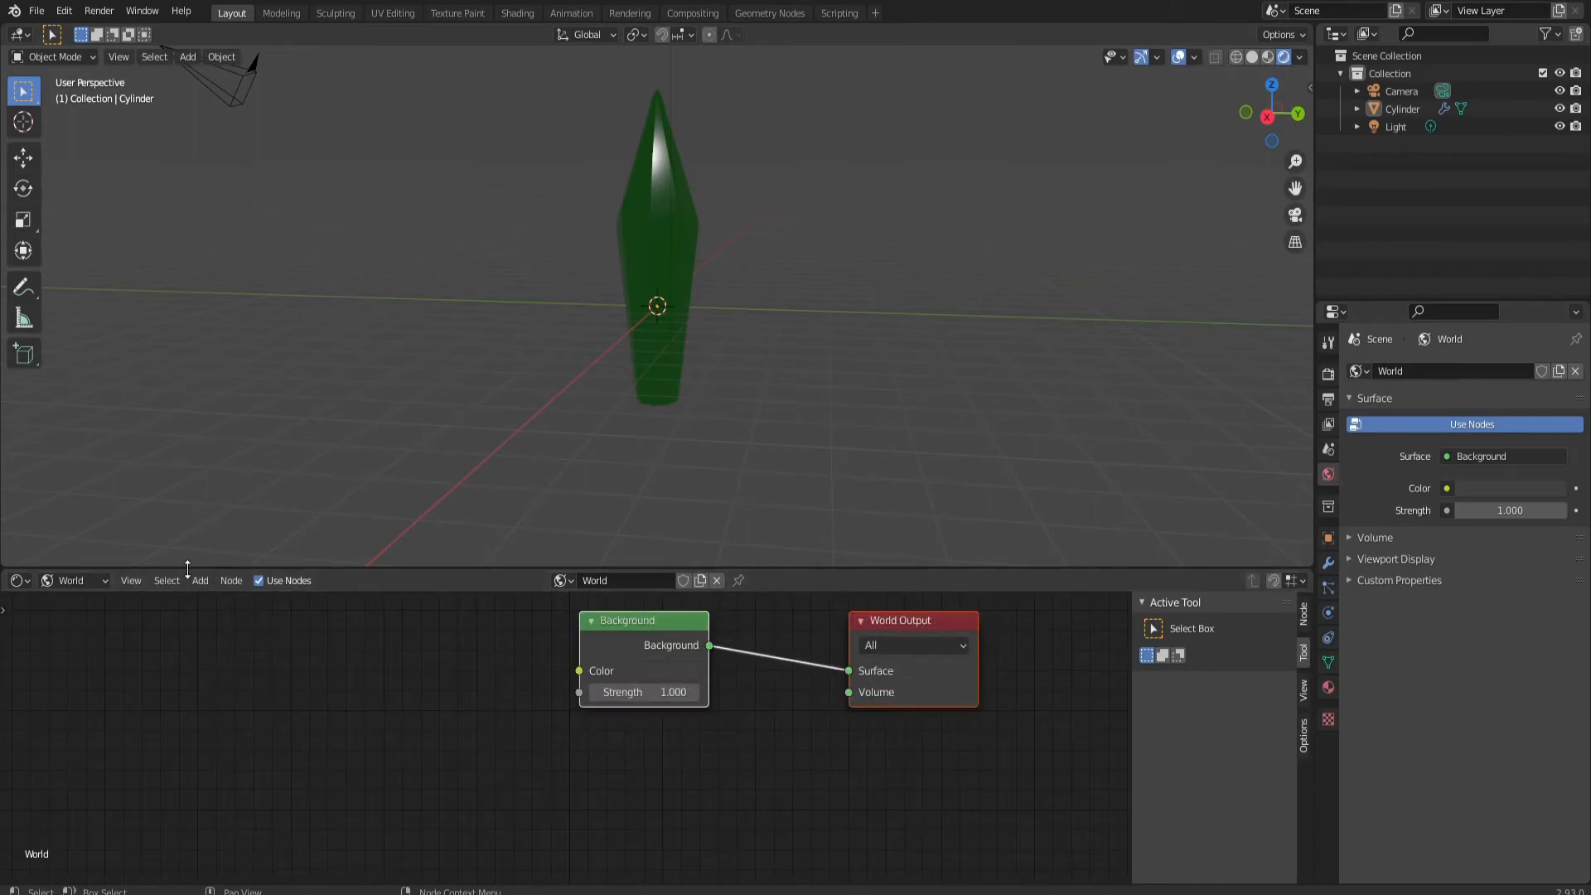
click(200, 580)
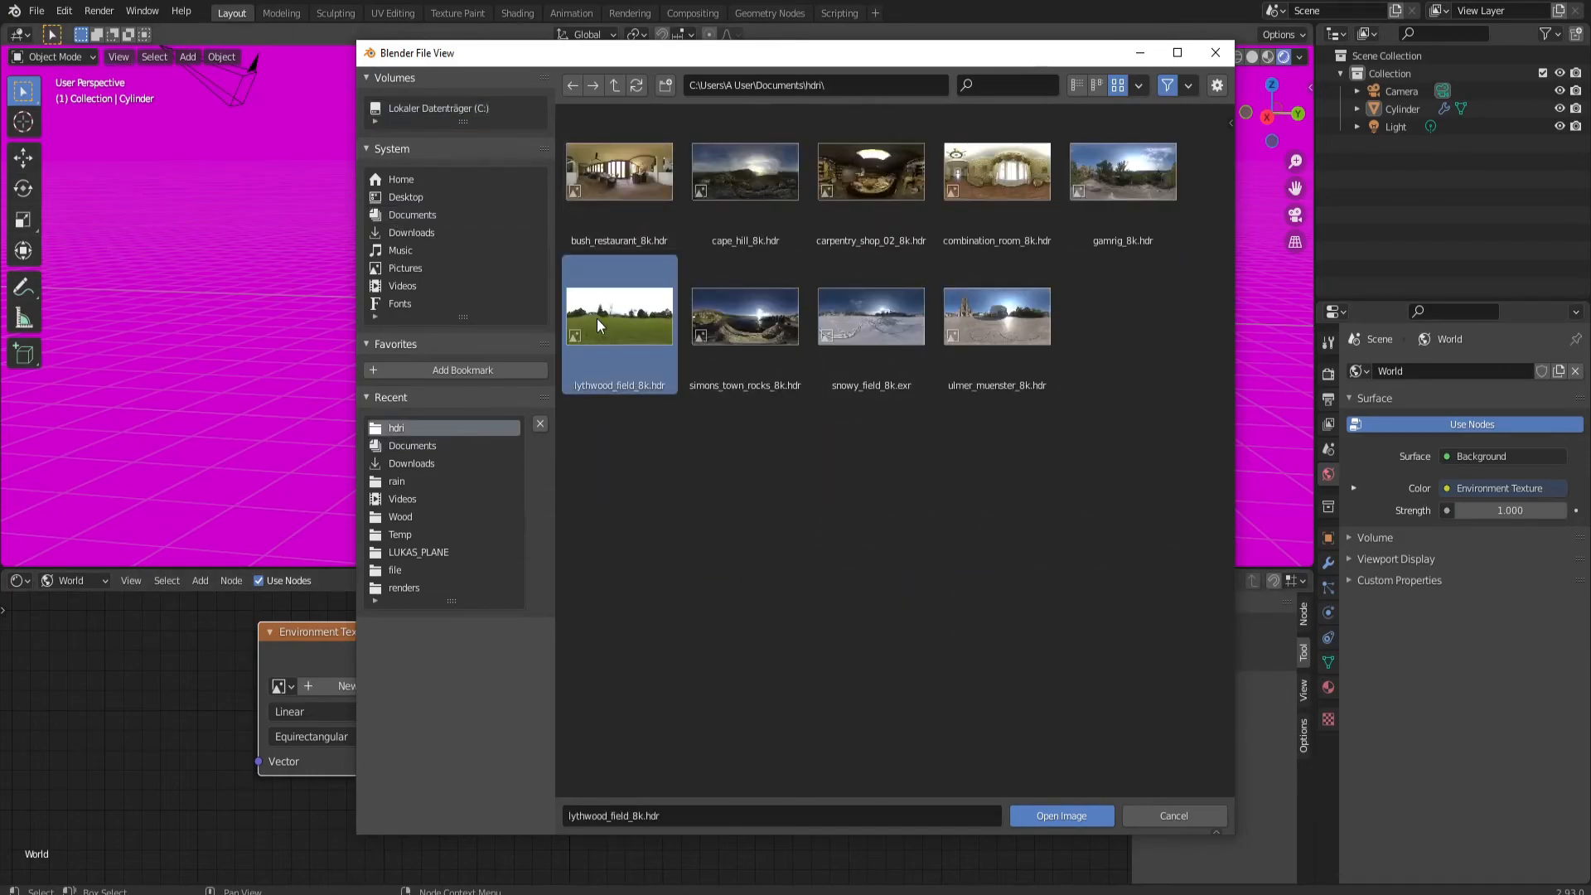
- Load lythwood_field_8k.hdr as the environment and toggle viewport scene lights off and on
click(1062, 815)
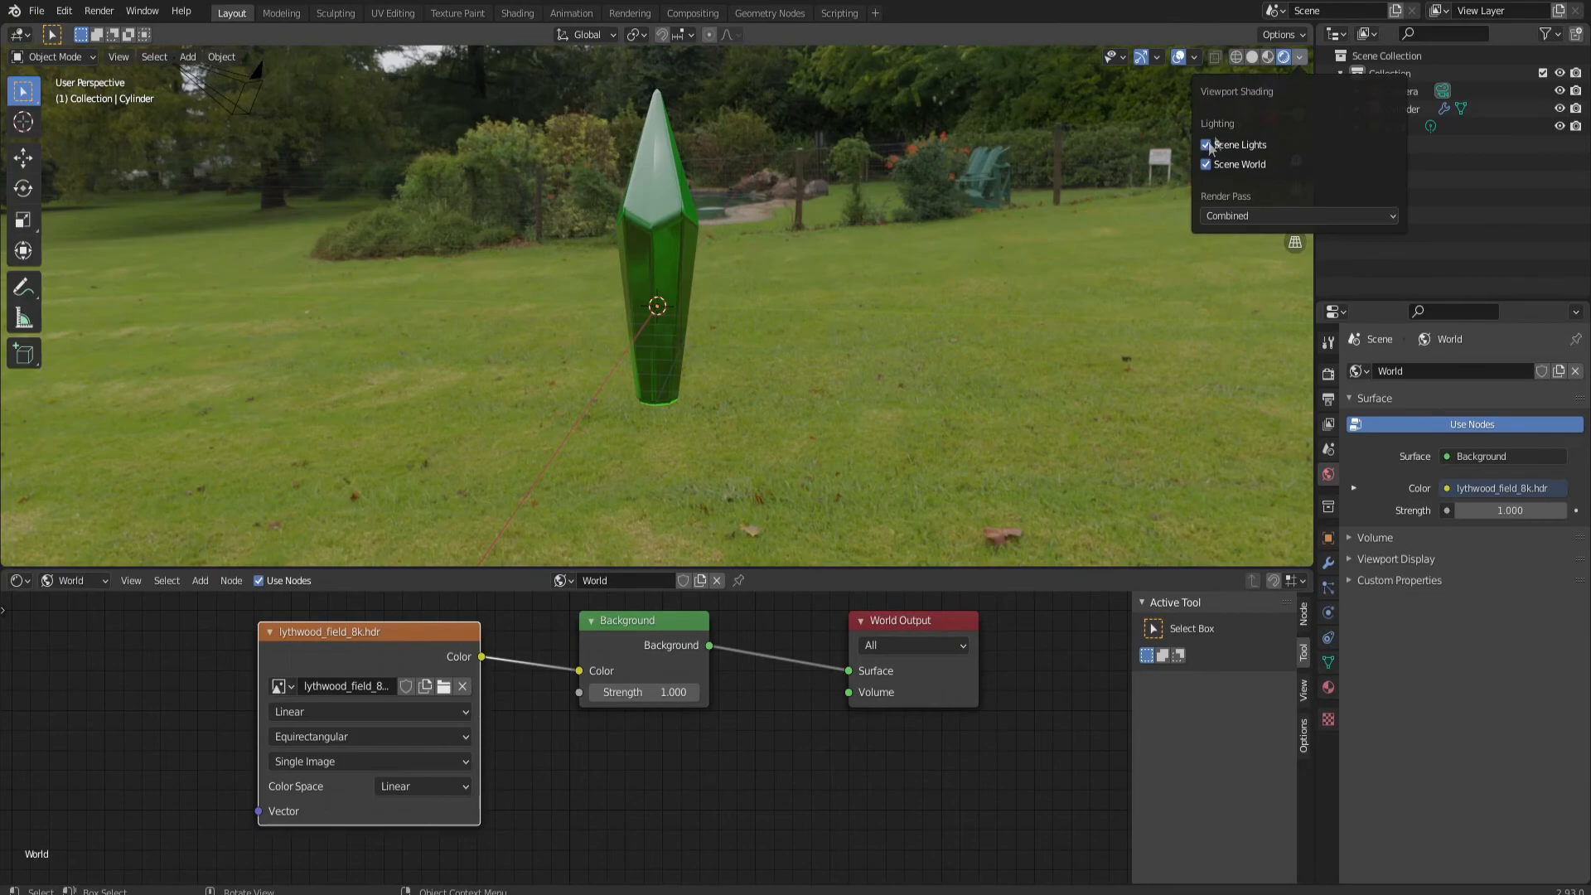
click(1206, 164)
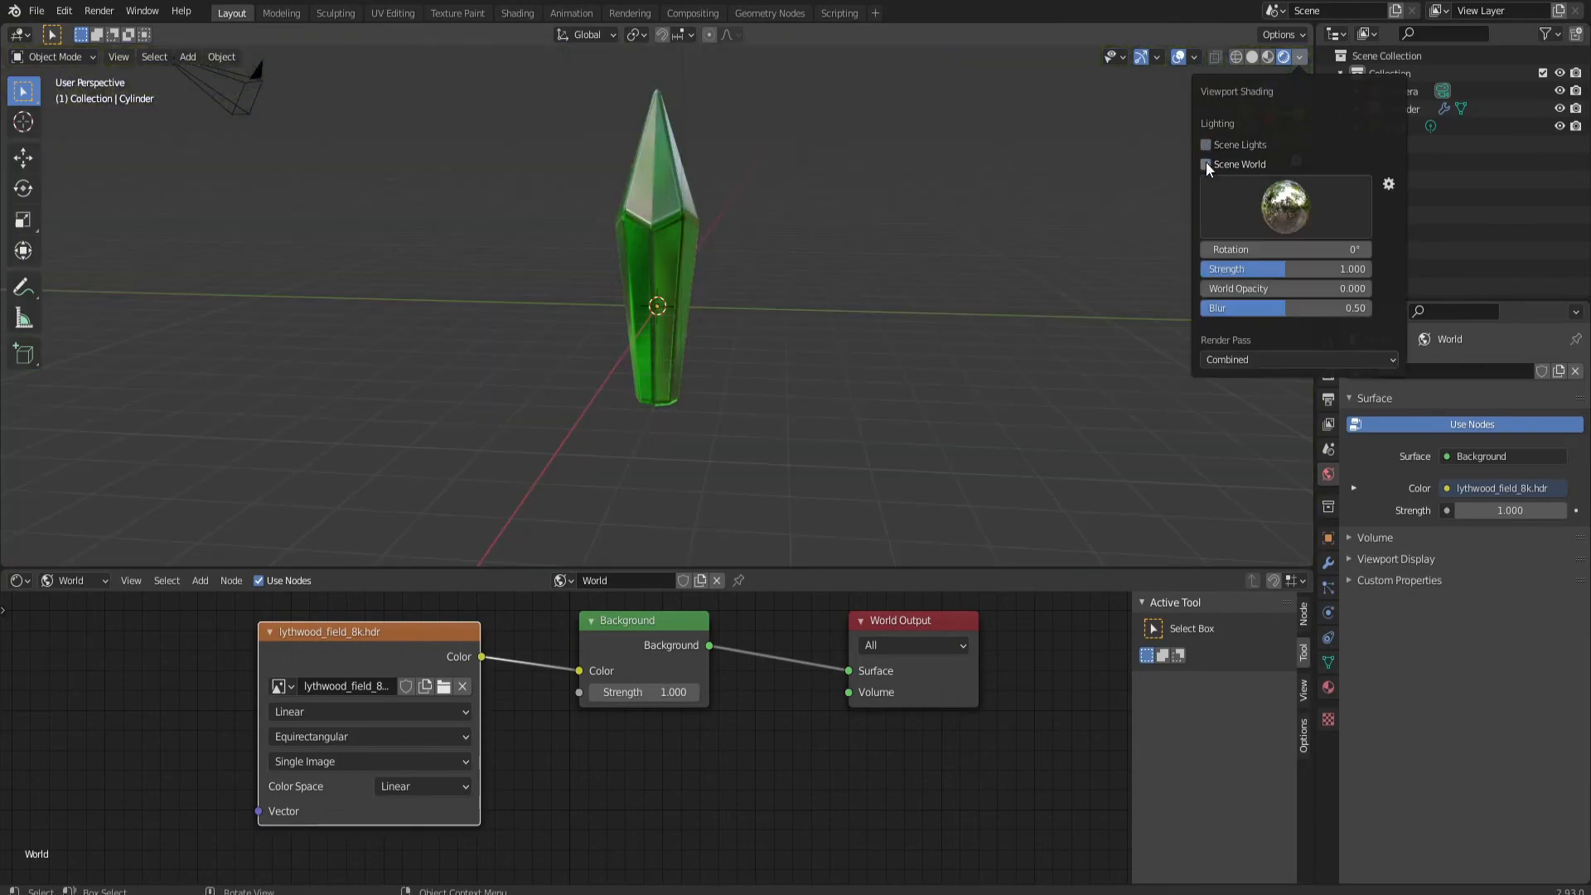
click(1206, 164)
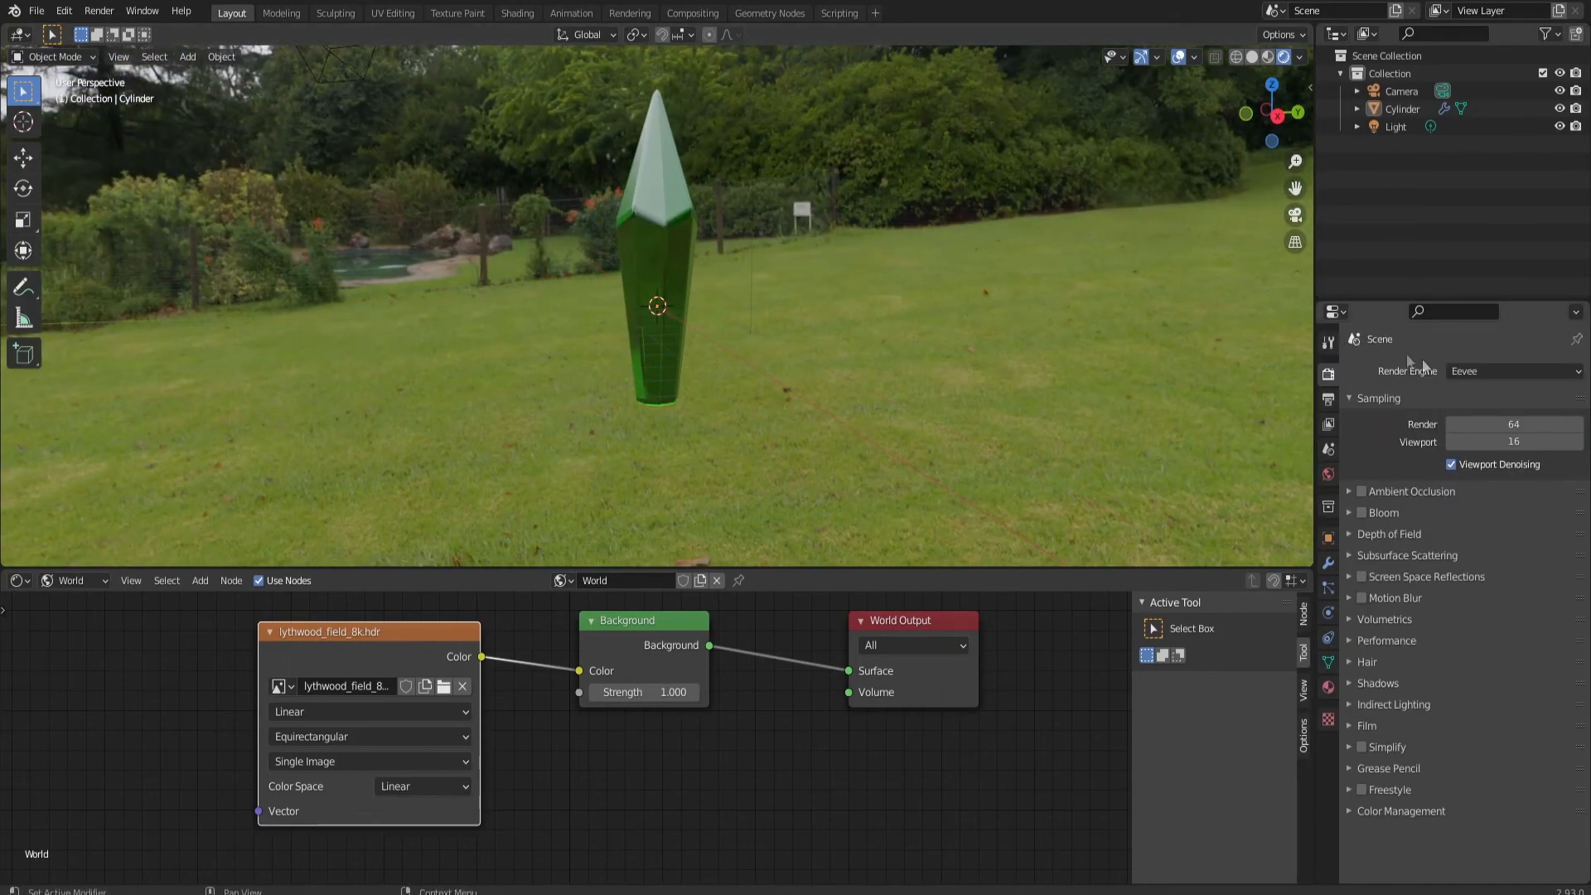
- Choose Cycles from the Render Engine dropdown
click(1514, 371)
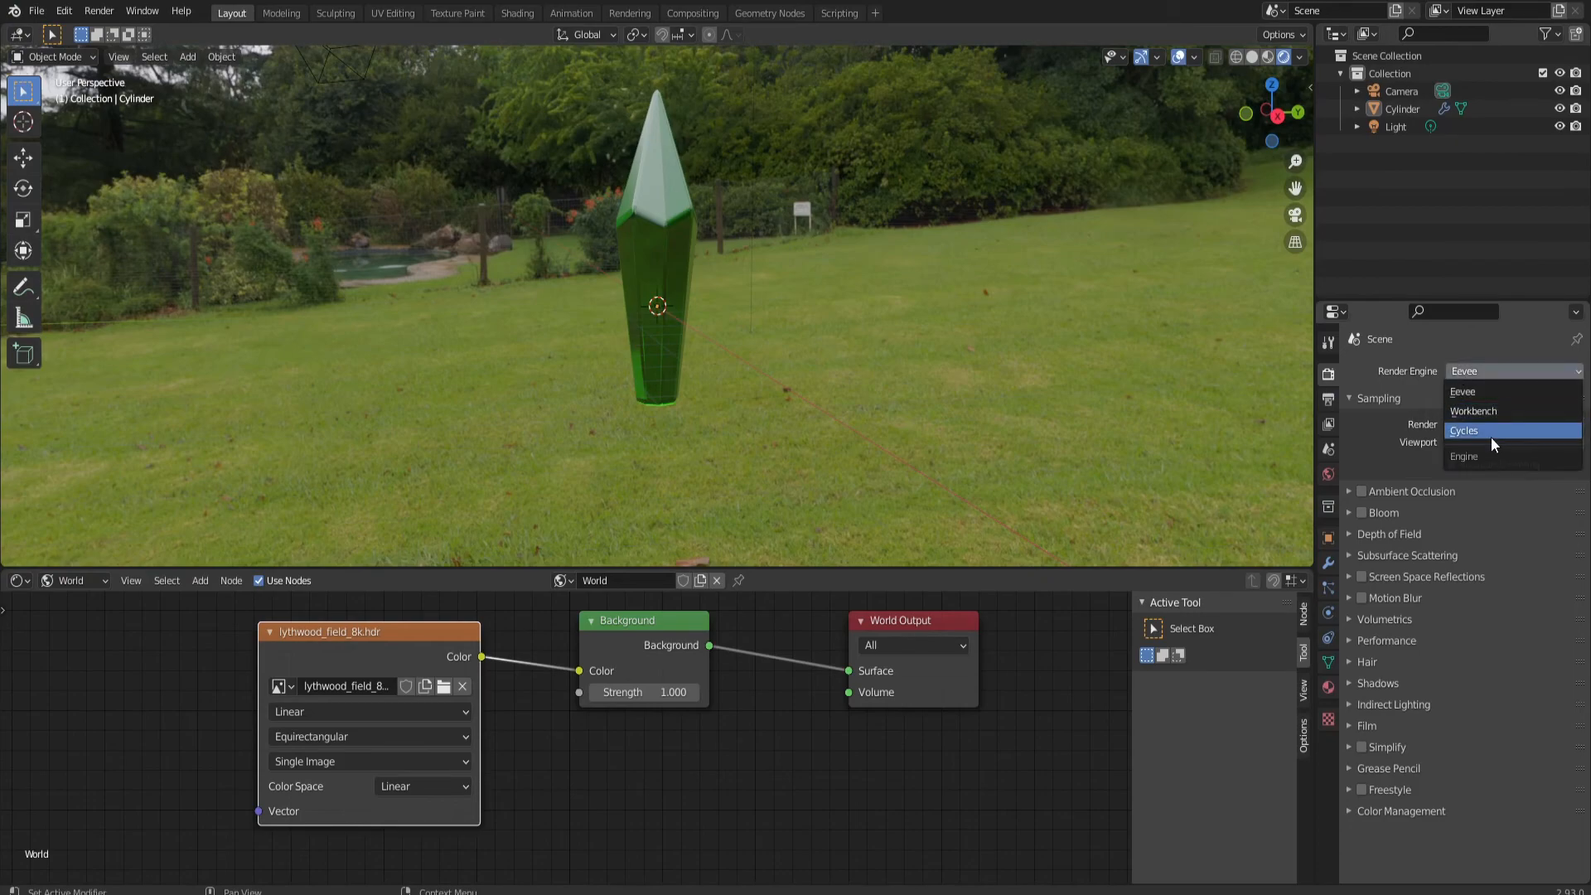
click(1464, 430)
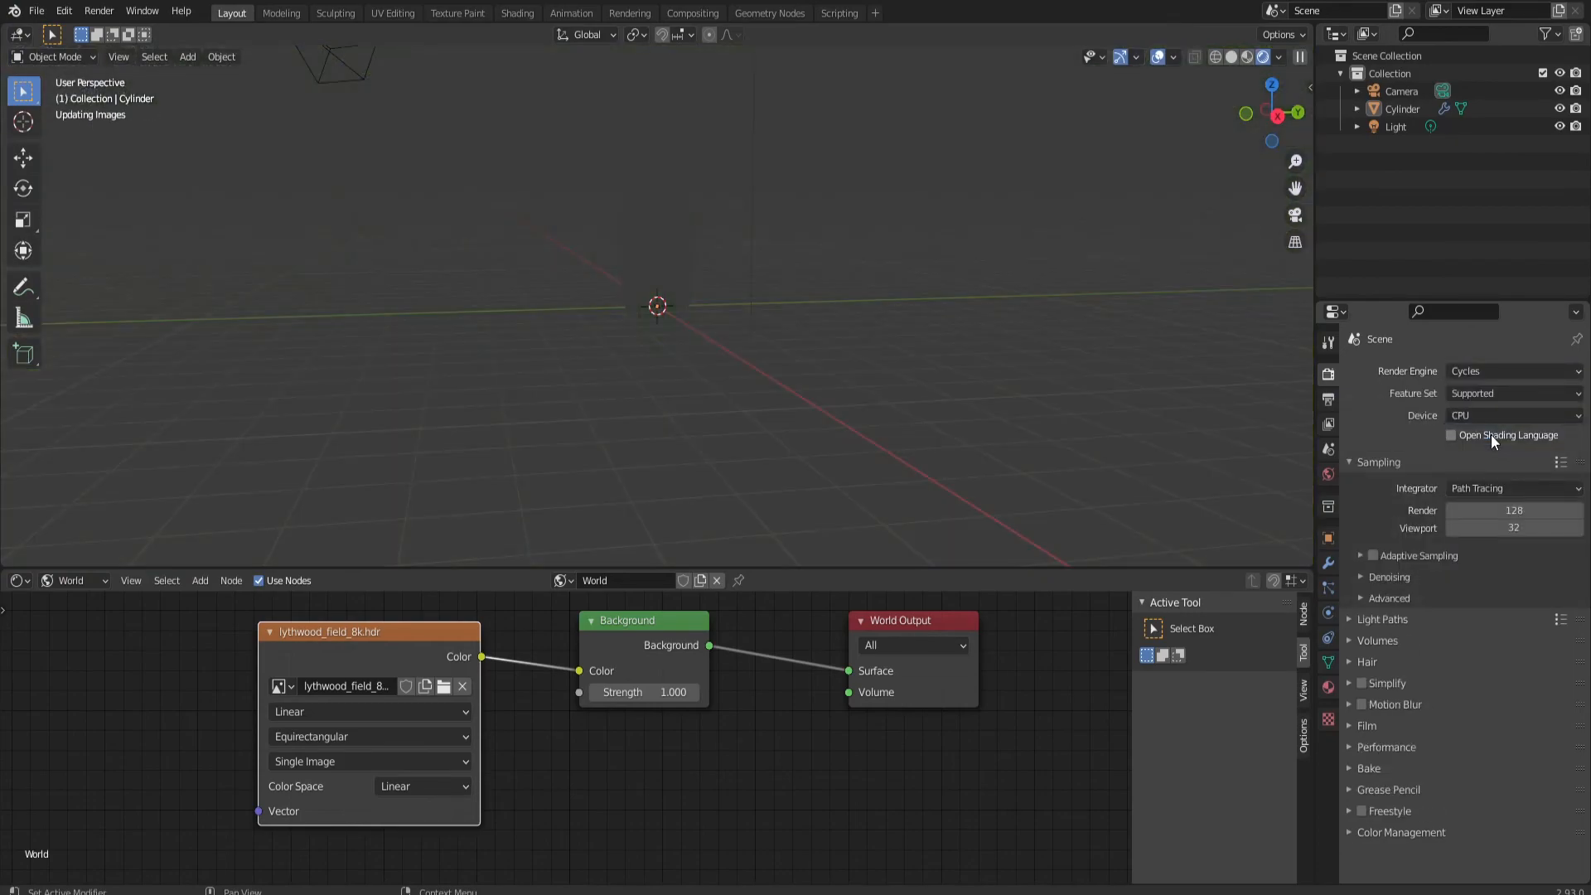